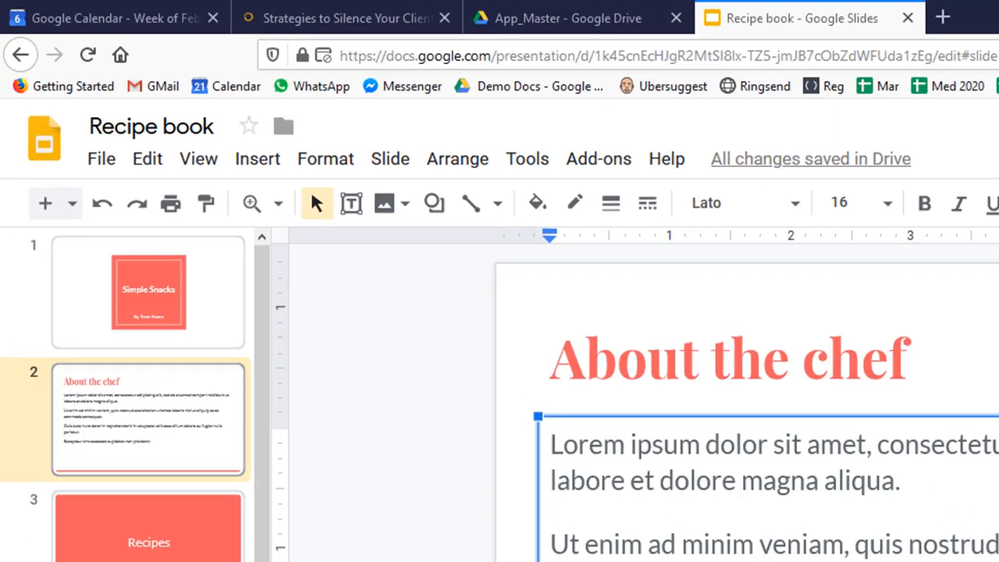
Step: Upload avatar.jpg from Downloads onto the About the chef slide
left_click(256, 159)
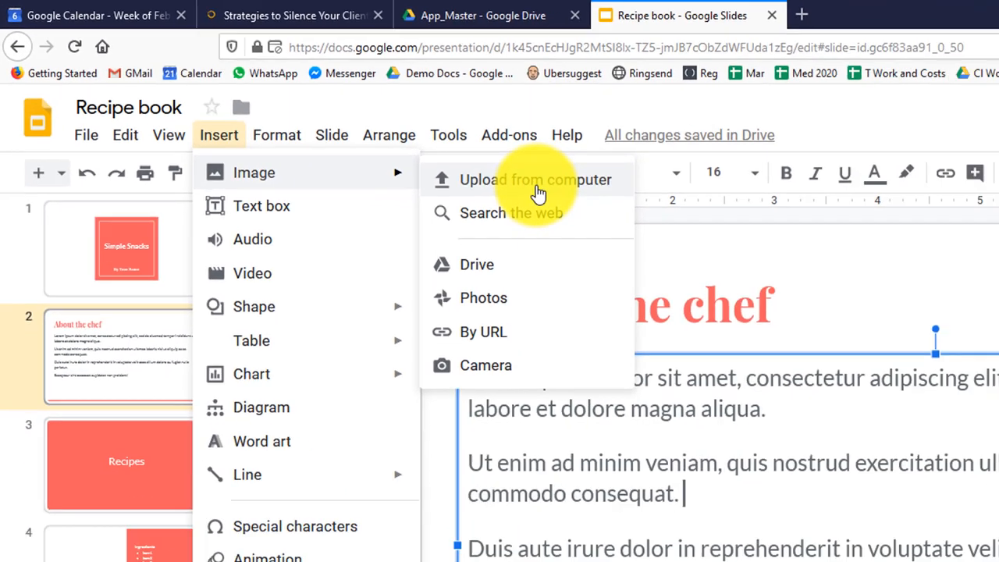
left_click(537, 180)
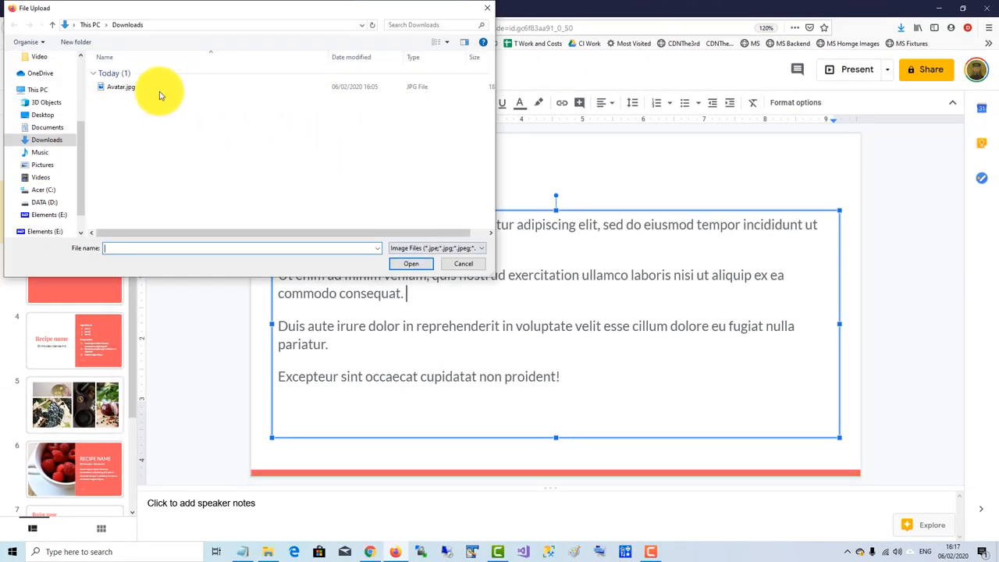
left_click(411, 262)
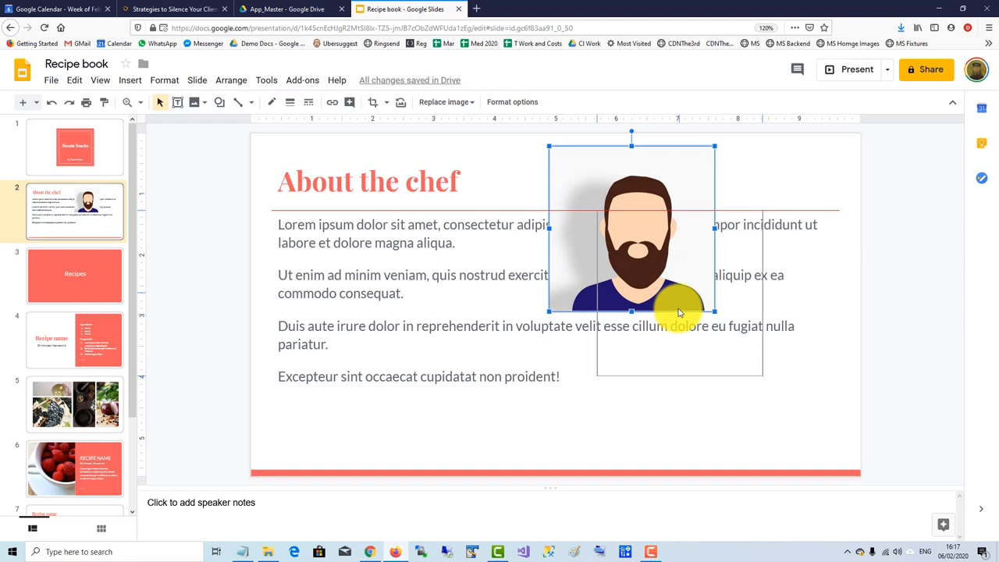
Step: Move the avatar to the right side of the slide beside the narrowed text box
left_click_drag(632, 227, 679, 294)
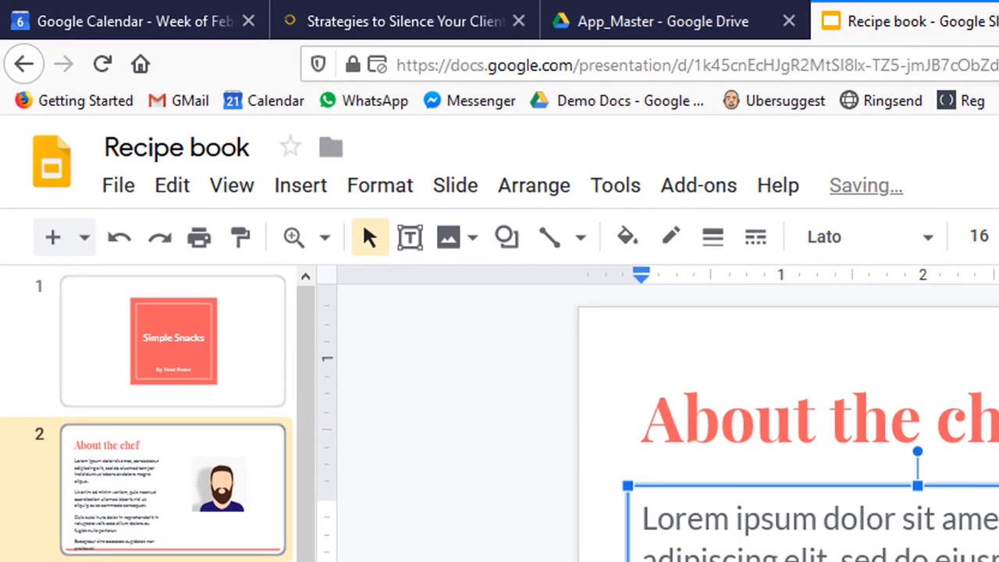
Step: Add a full-width text box below the avatar for the last two paragraphs
left_click(299, 184)
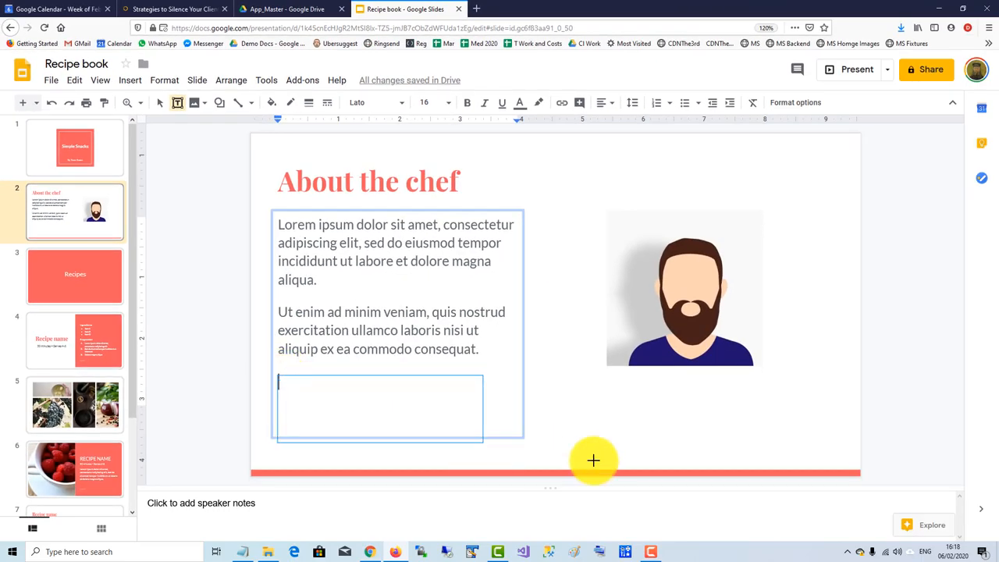
left_click_drag(593, 461, 797, 462)
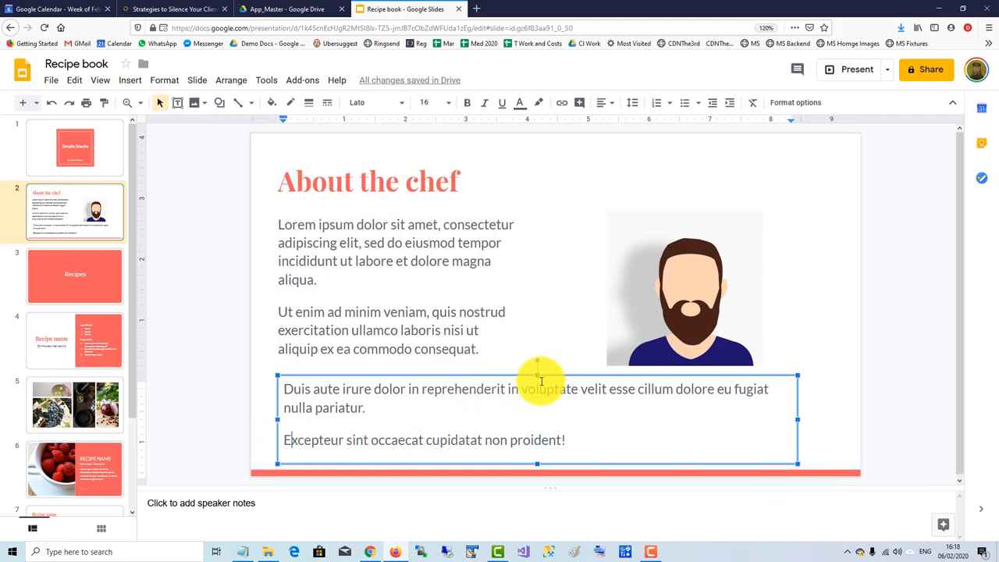
left_click(684, 287)
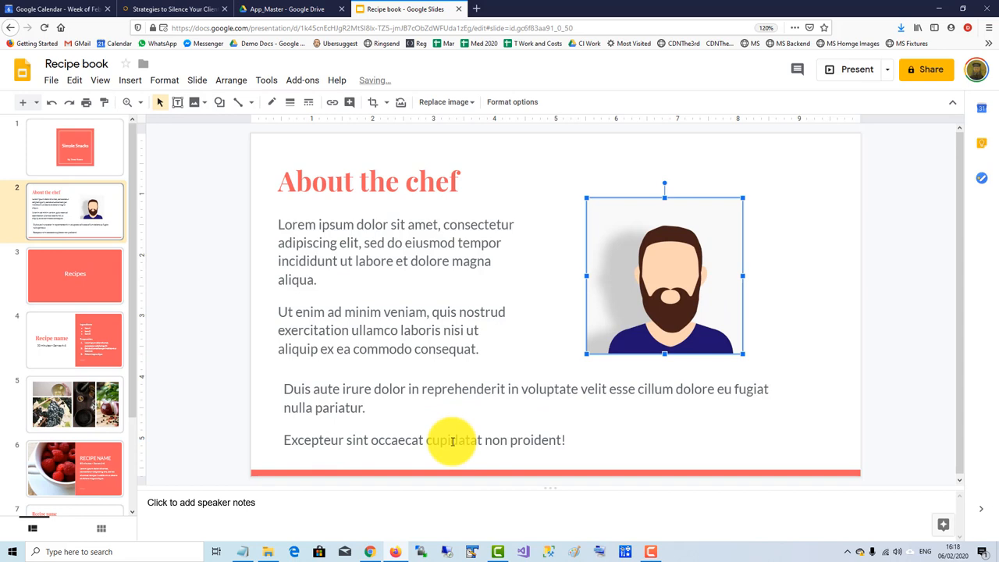